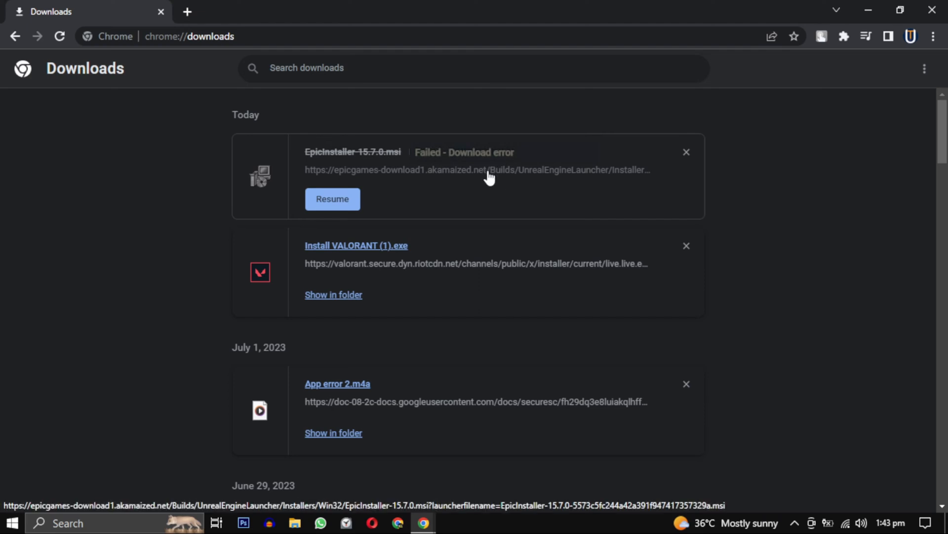
{"action": "mouse_move", "coordinate": [821, 218]}
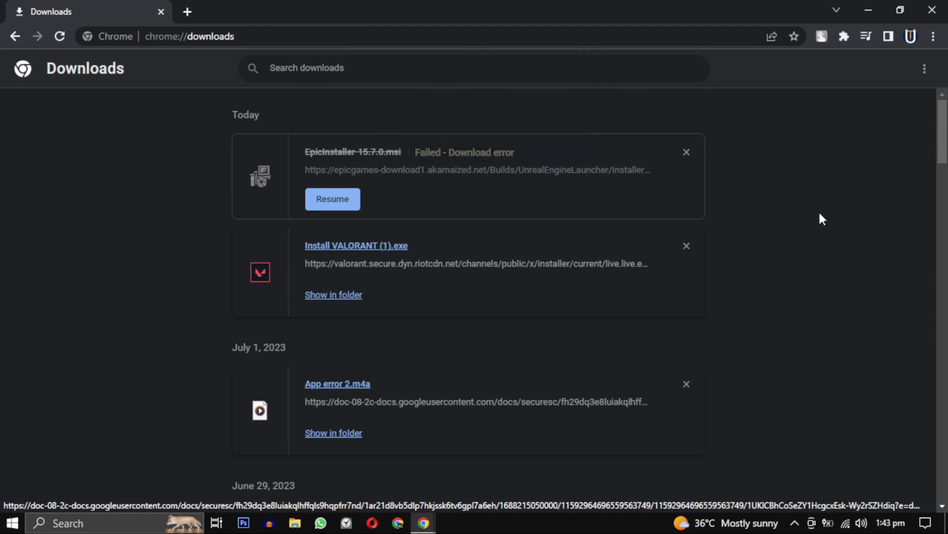
{"action": "mouse_move", "coordinate": [813, 219]}
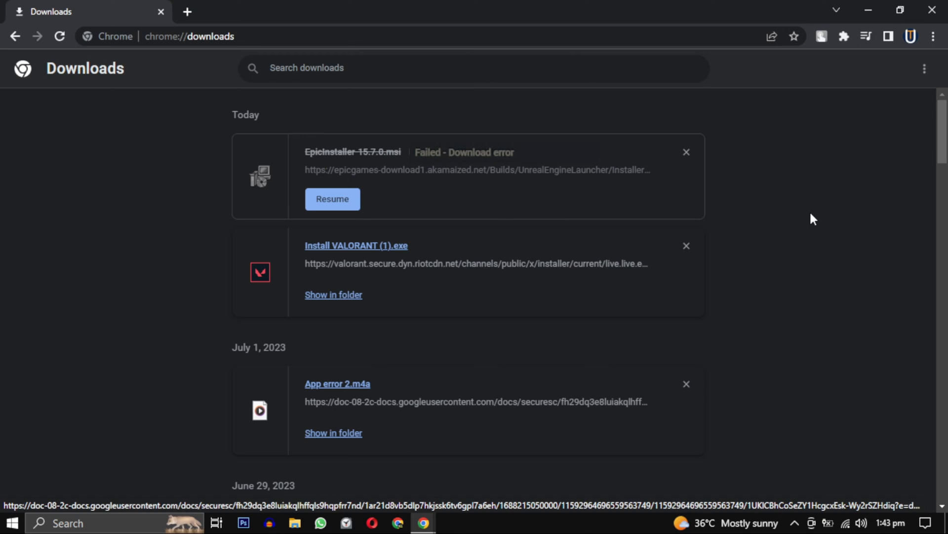
{"action": "mouse_move", "coordinate": [610, 210]}
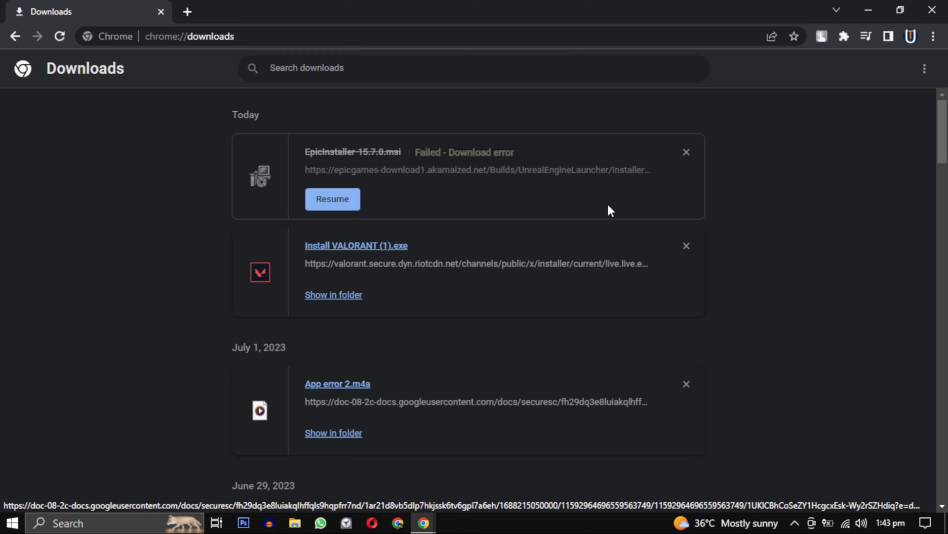
{"action": "mouse_move", "coordinate": [541, 189]}
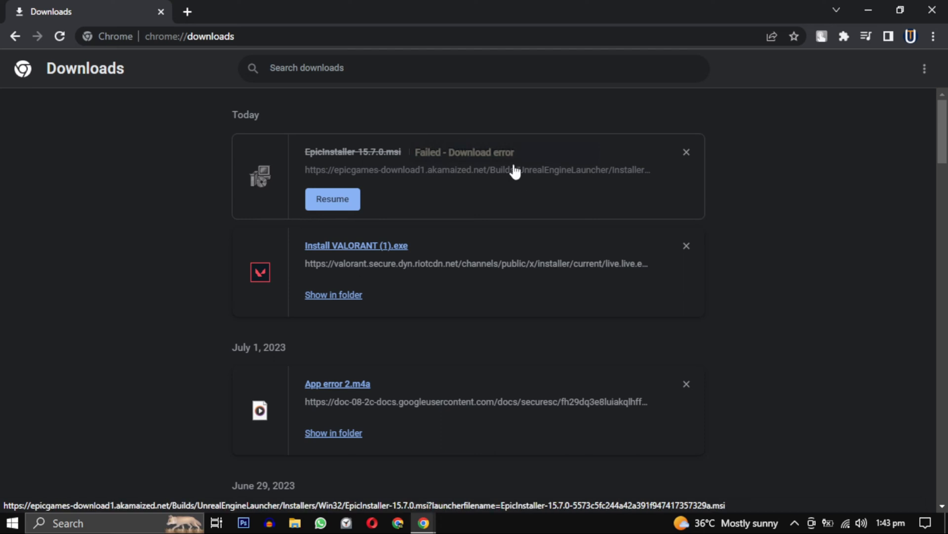
- Copy the link address of the failed EpicInstaller download
{"action": "right_click", "coordinate": [511, 173]}
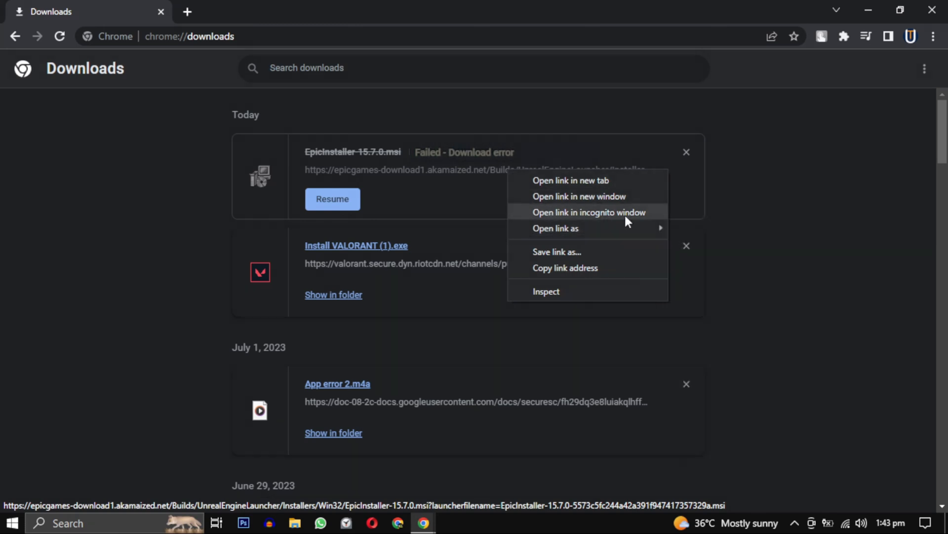
{"action": "mouse_move", "coordinate": [608, 267]}
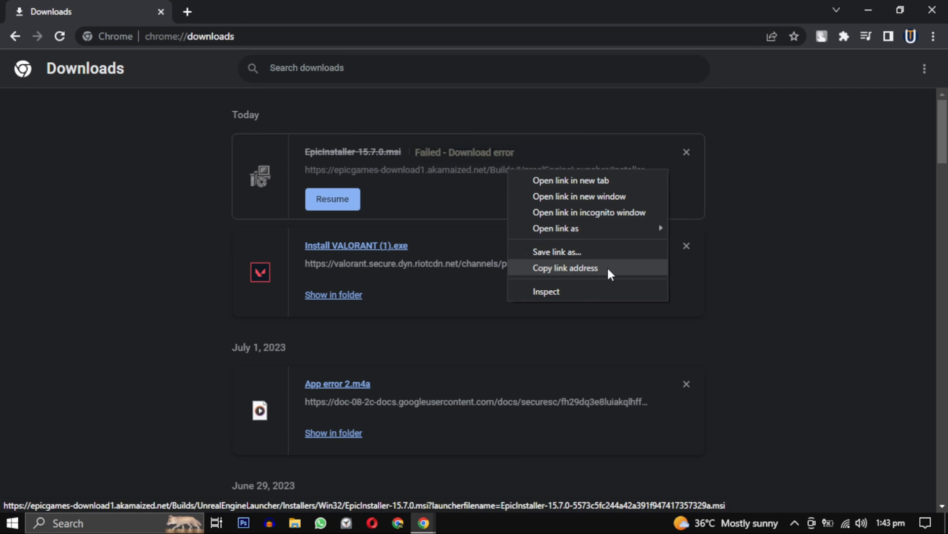
{"action": "left_click", "coordinate": [563, 268]}
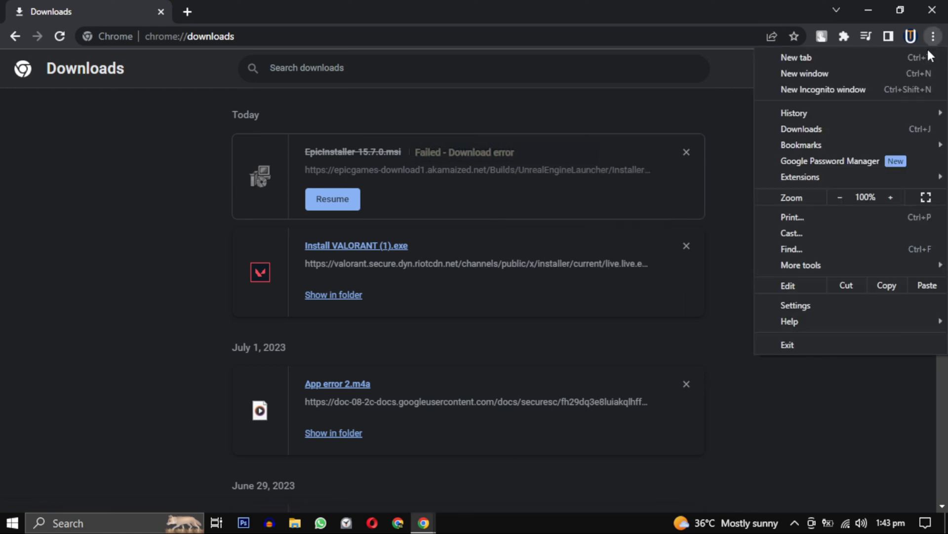
- Restart the EpicInstaller download in a new incognito window and check its progress on the Downloads page
{"action": "left_click", "coordinate": [823, 89]}
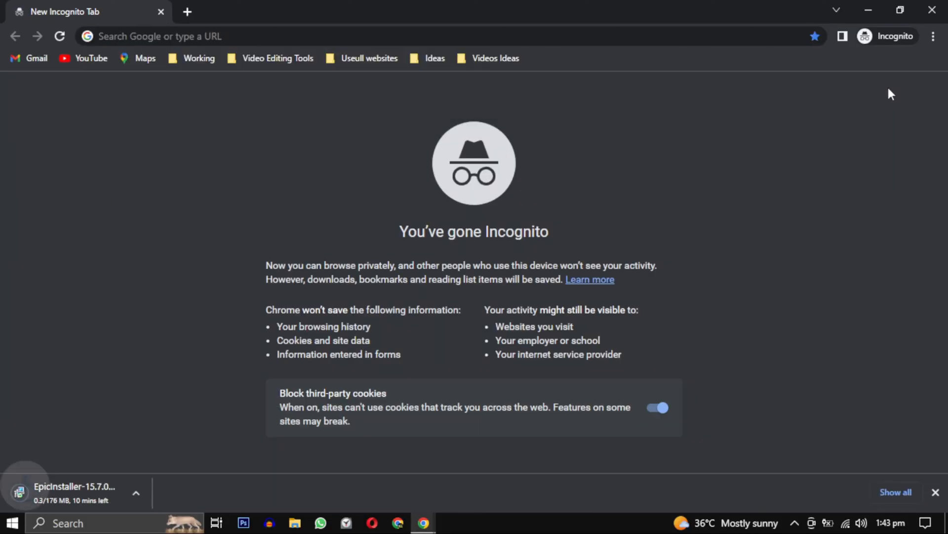
{"action": "left_click", "coordinate": [933, 36]}
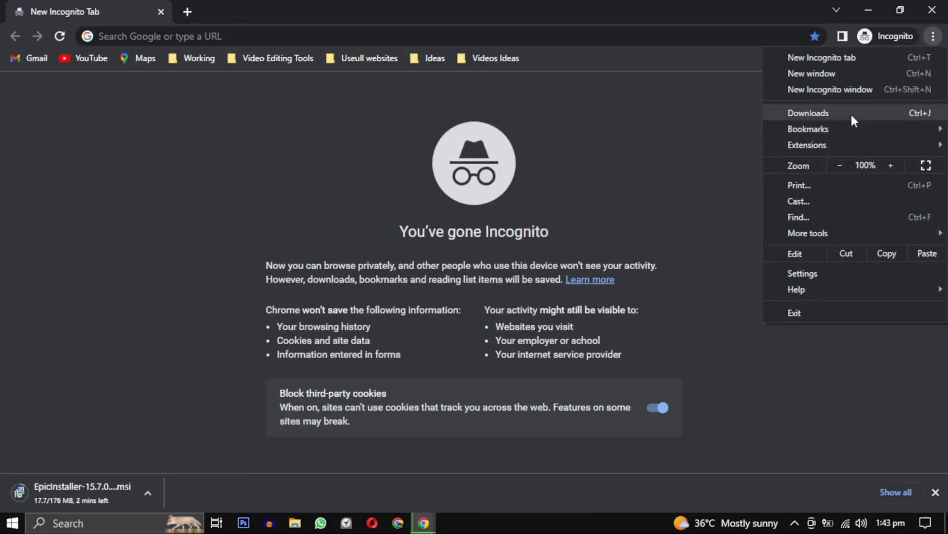
{"action": "left_click", "coordinate": [809, 113]}
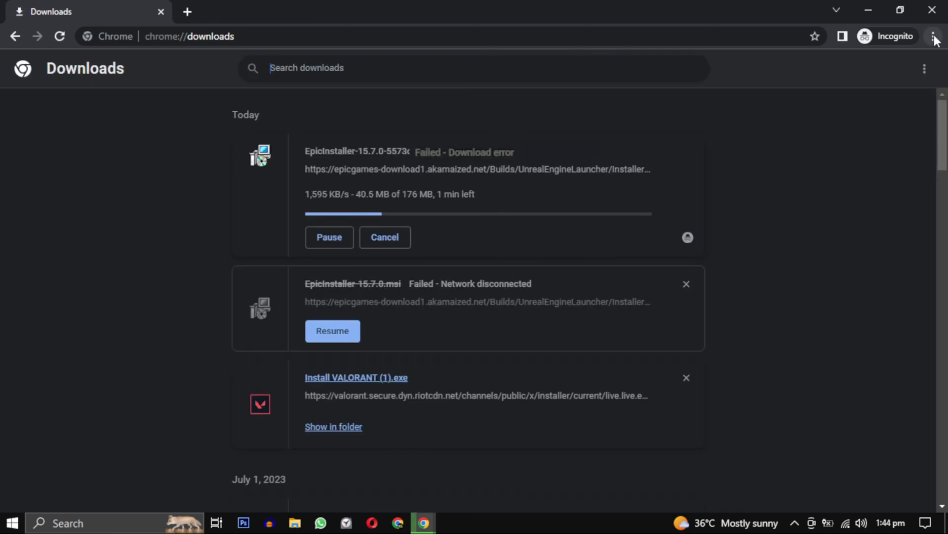
{"action": "left_click", "coordinate": [935, 36]}
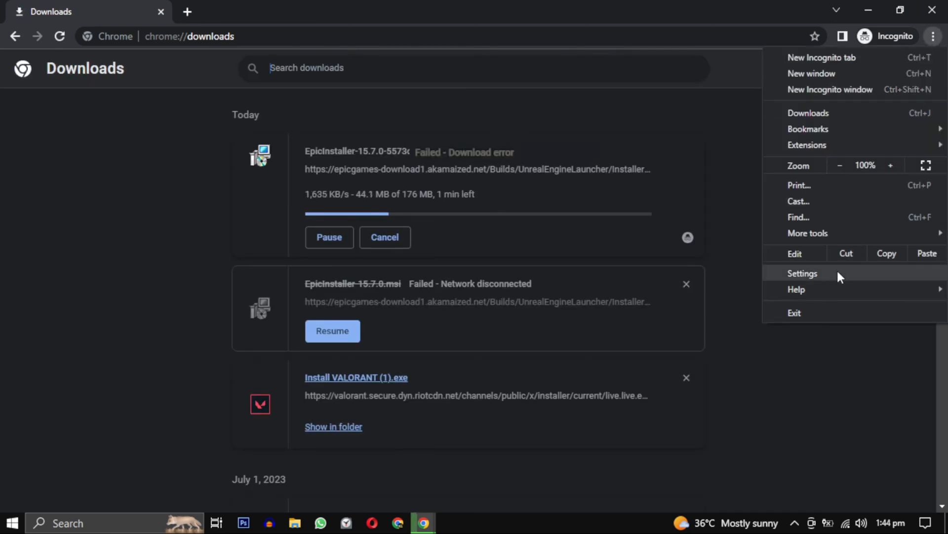
- Switch third-party cookies to Allow, then back to Block in Incognito, and show the installer in its folder
{"action": "left_click", "coordinate": [802, 273]}
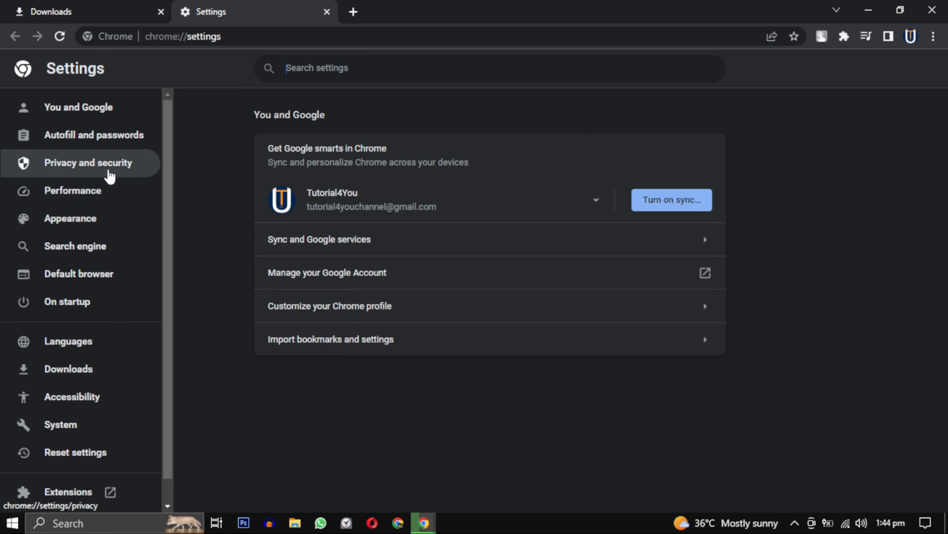
{"action": "left_click", "coordinate": [88, 162]}
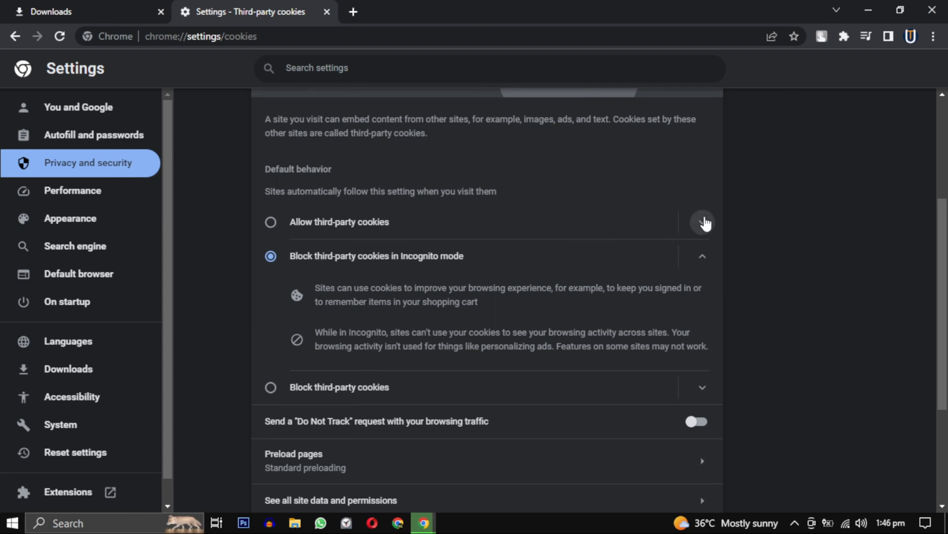
{"action": "left_click", "coordinate": [270, 221]}
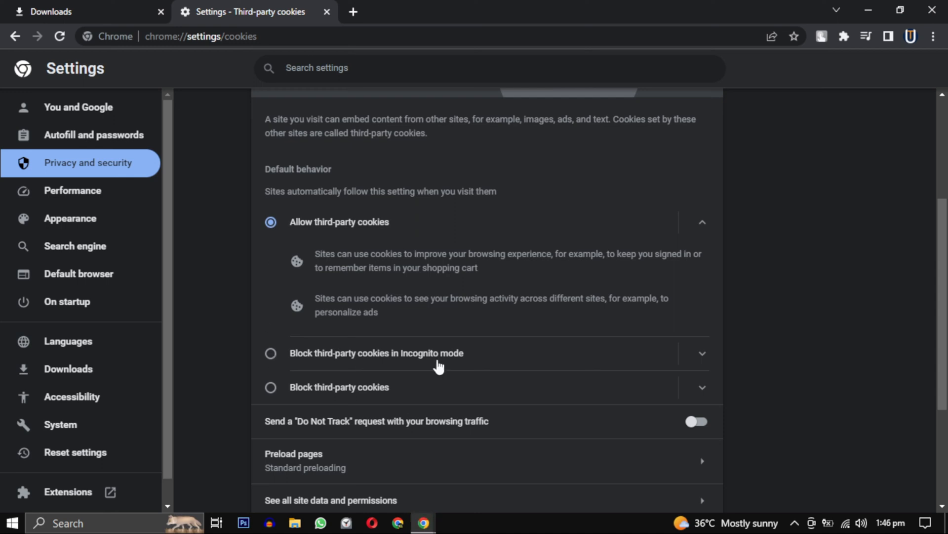
{"action": "left_click", "coordinate": [270, 352]}
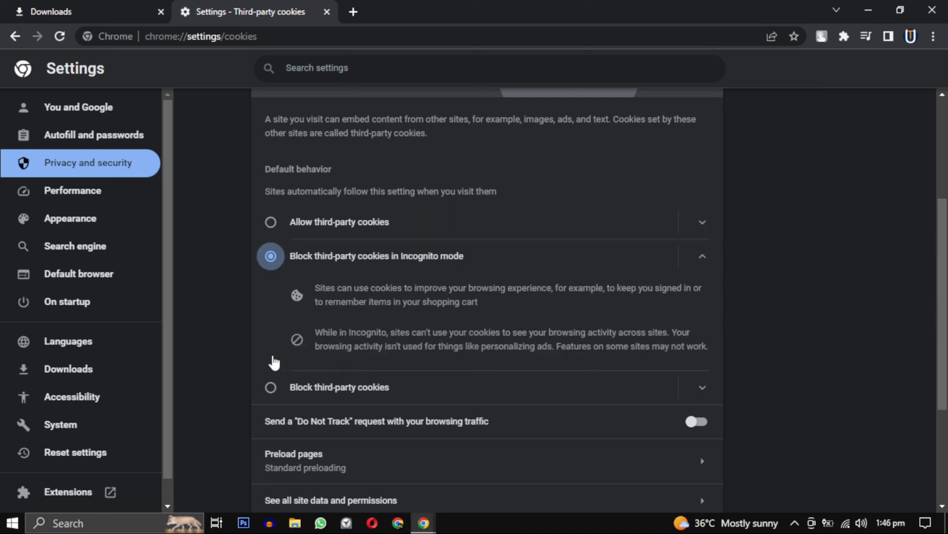
{"action": "mouse_move", "coordinate": [77, 108]}
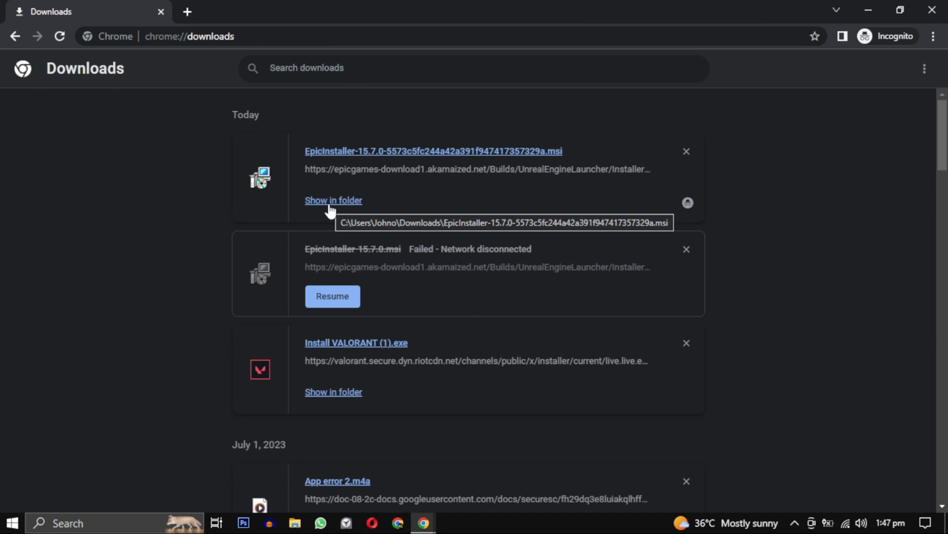
{"action": "left_click", "coordinate": [333, 200]}
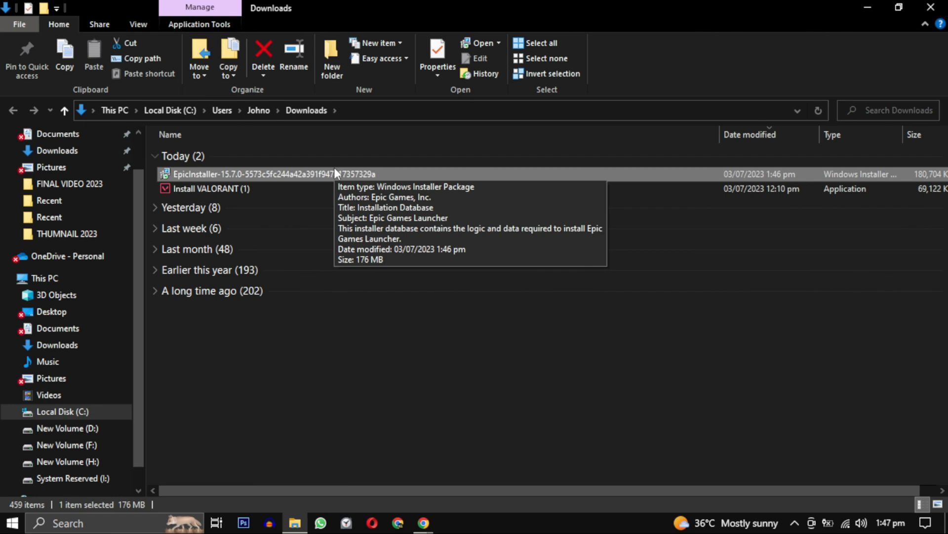
{"action": "mouse_move", "coordinate": [222, 188]}
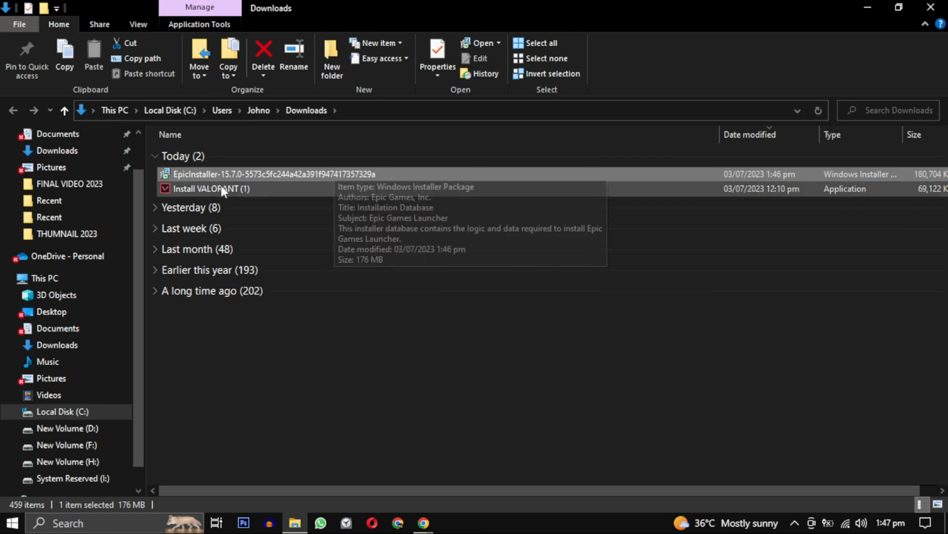
{"action": "mouse_move", "coordinate": [336, 181]}
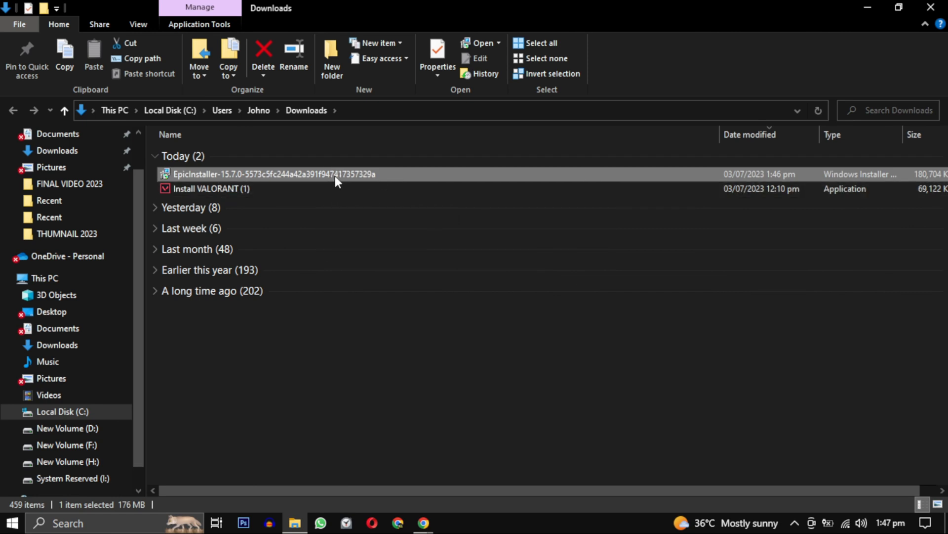